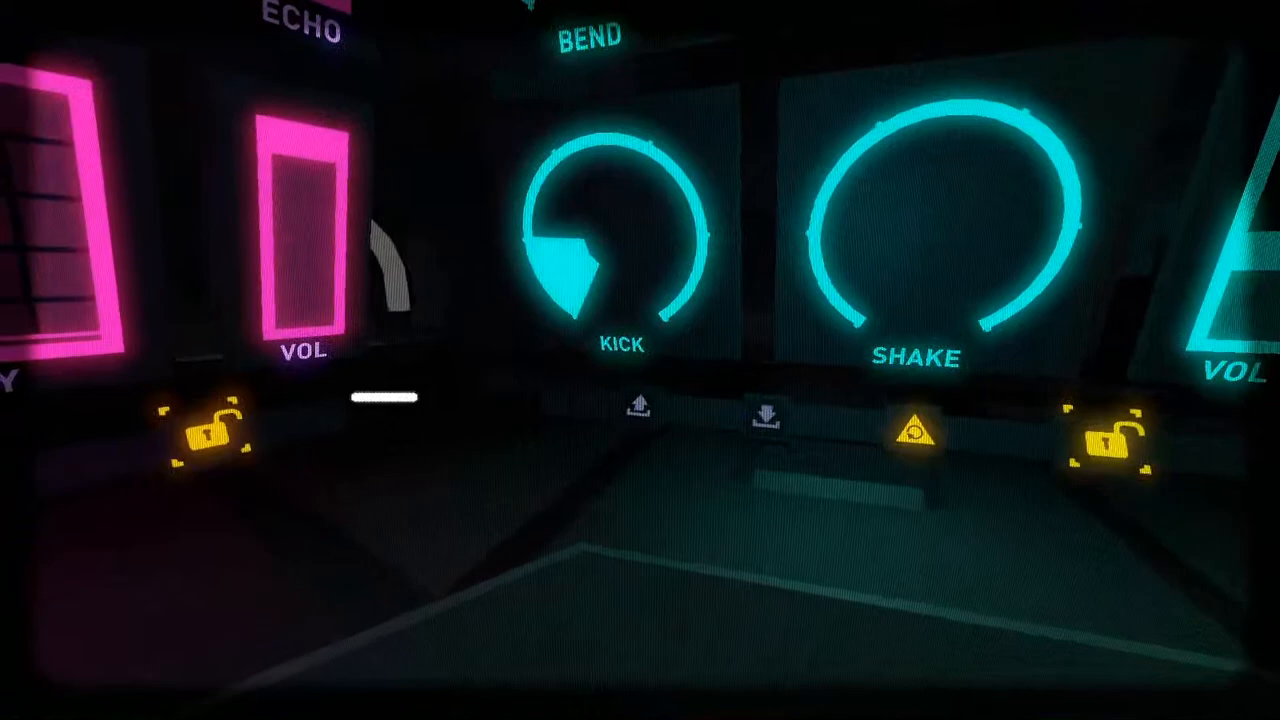
# Step: Switch the synthesizer to its detailed layout and bring the step sequencer into view
pyautogui.click(208, 436)
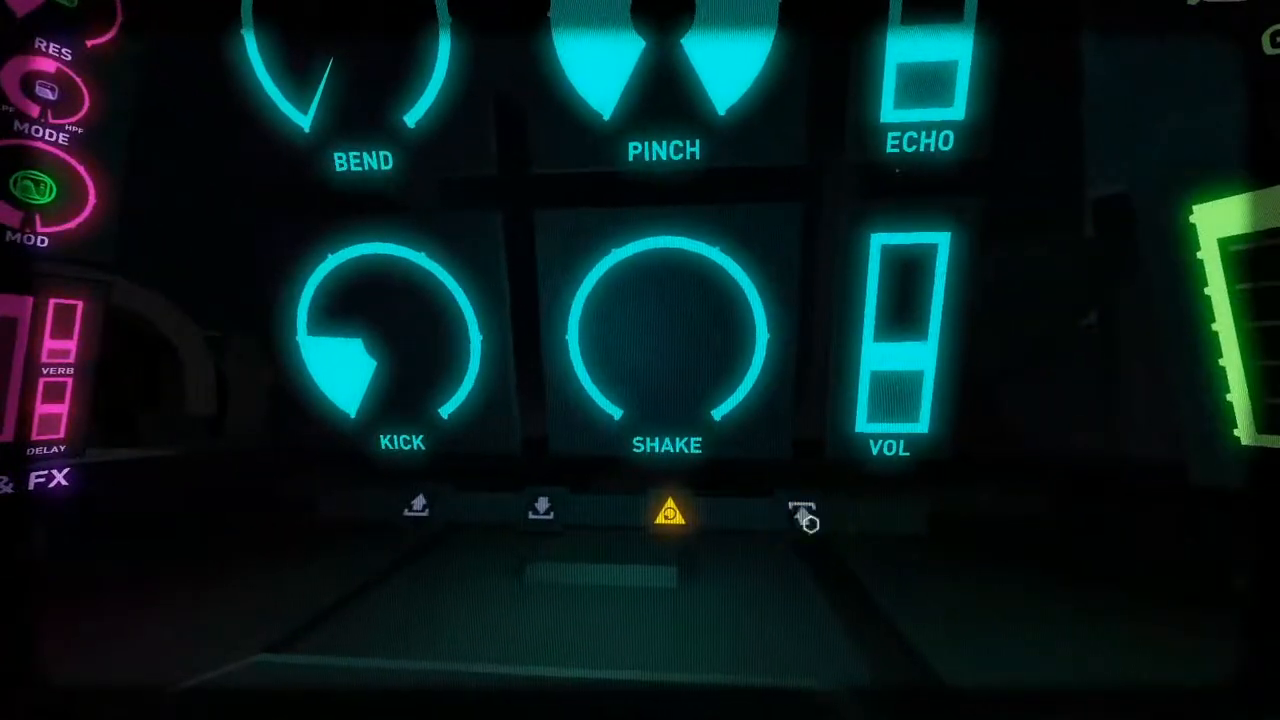
pyautogui.click(800, 516)
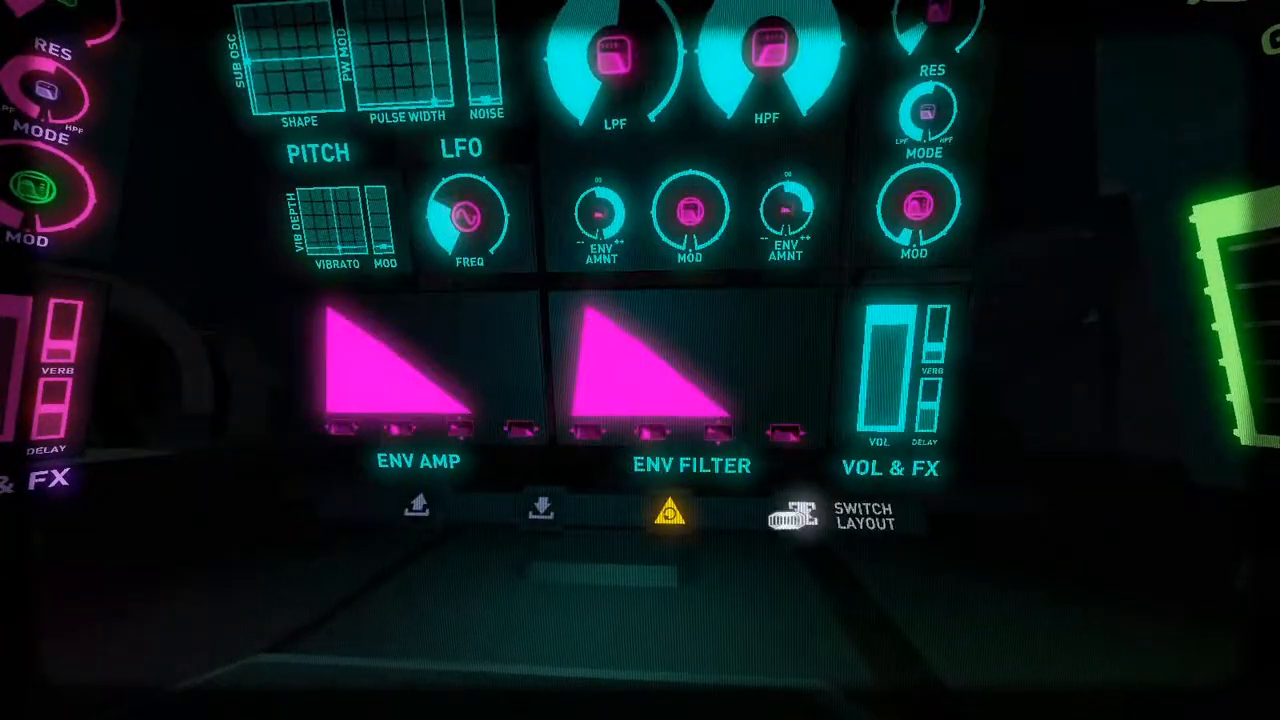
pyautogui.click(790, 520)
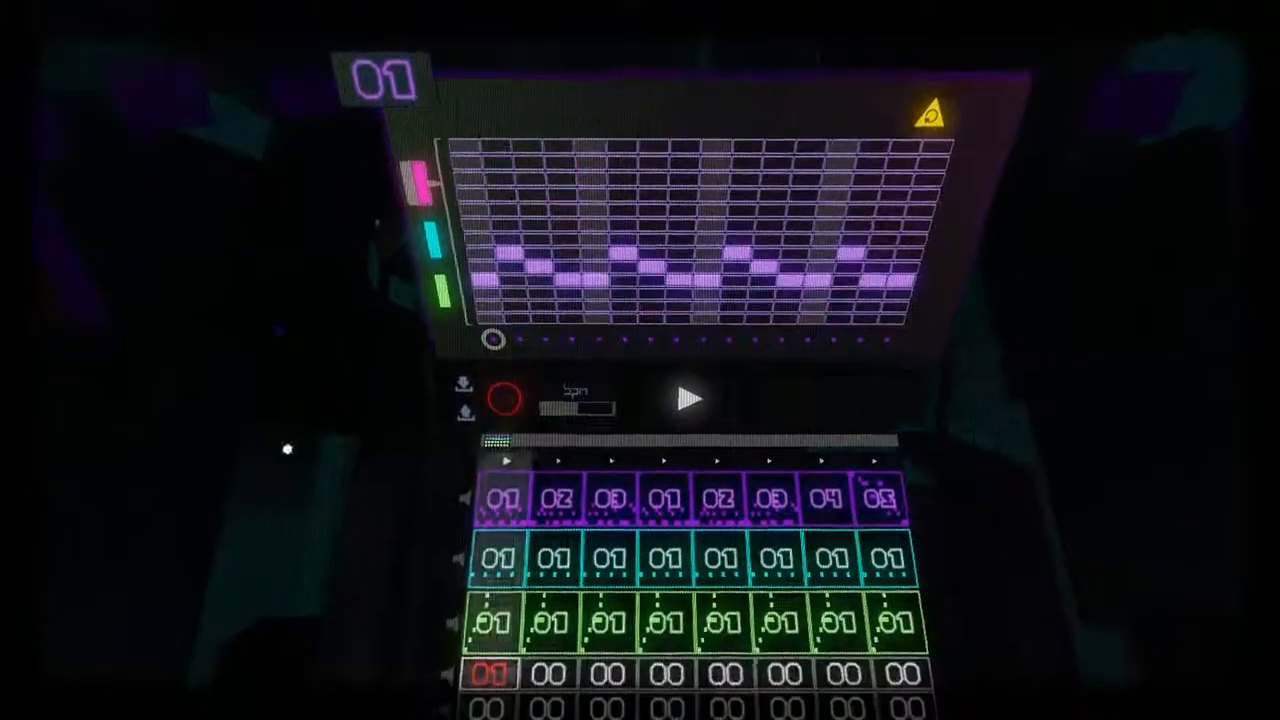
pyautogui.click(688, 400)
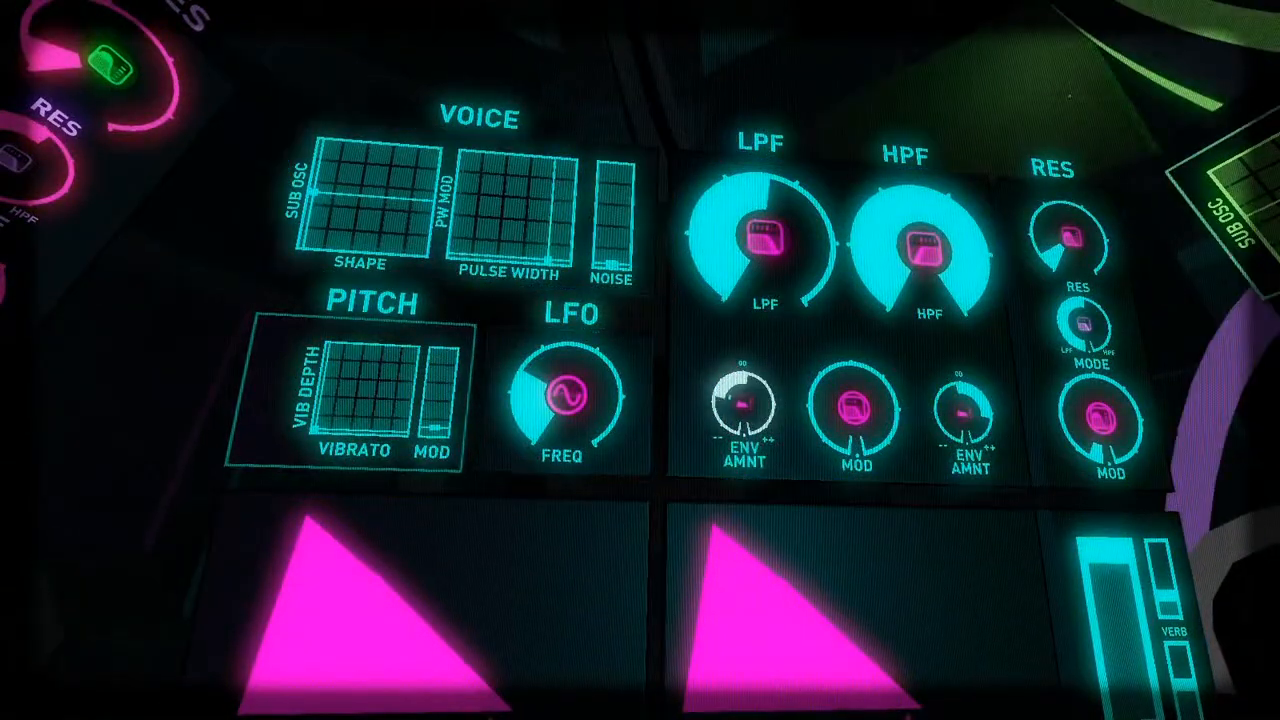
pyautogui.click(744, 404)
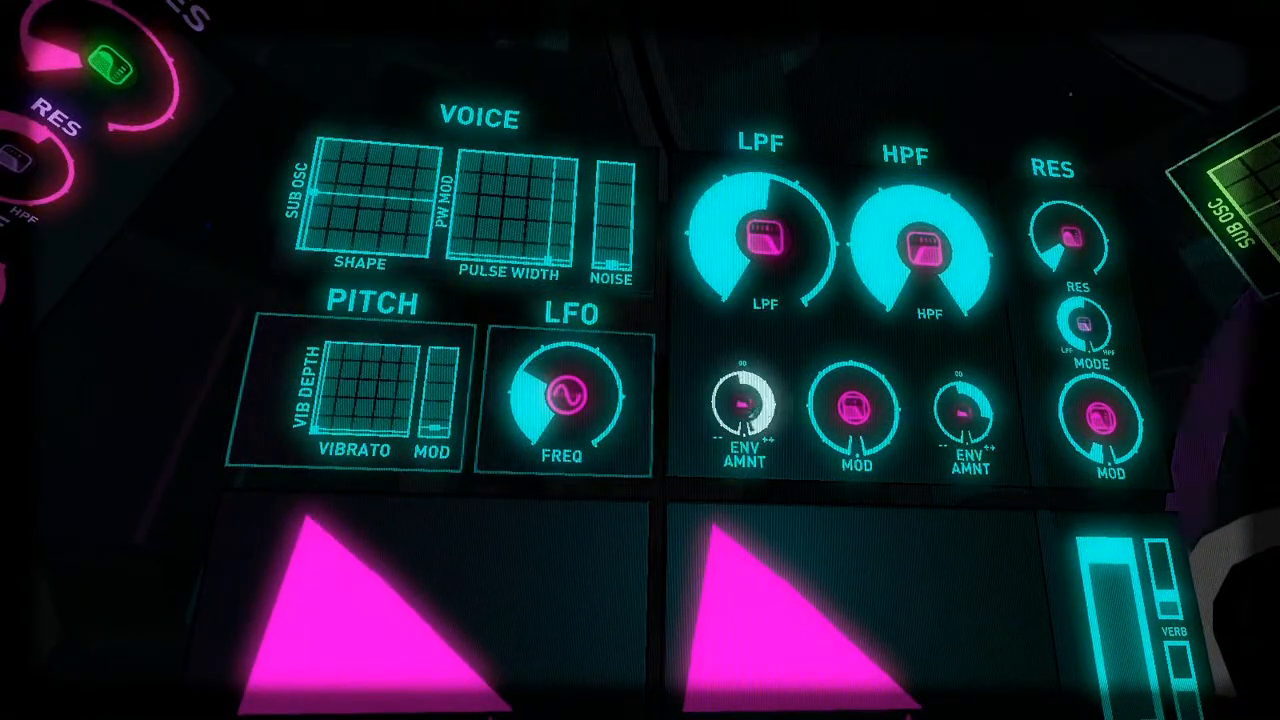